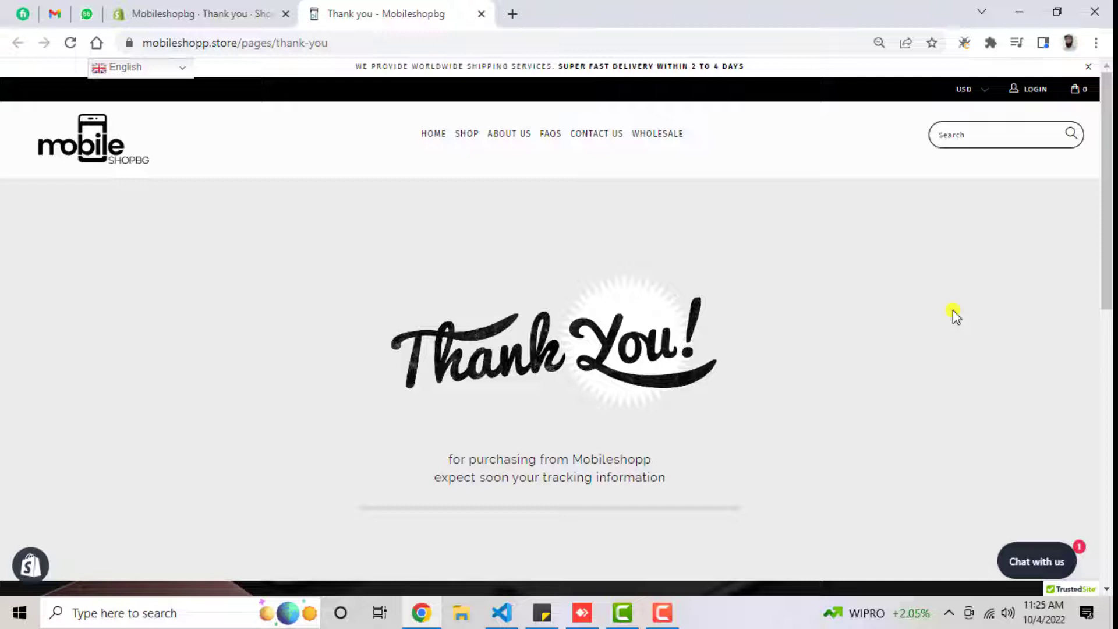
pyautogui.moveTo(780, 378)
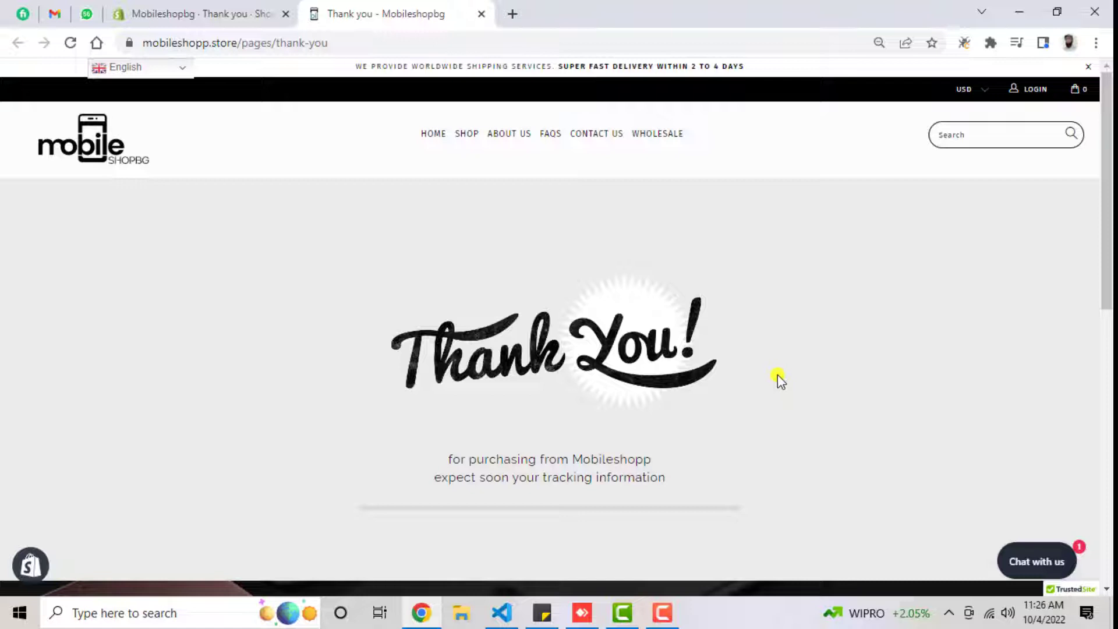
pyautogui.moveTo(360, 320)
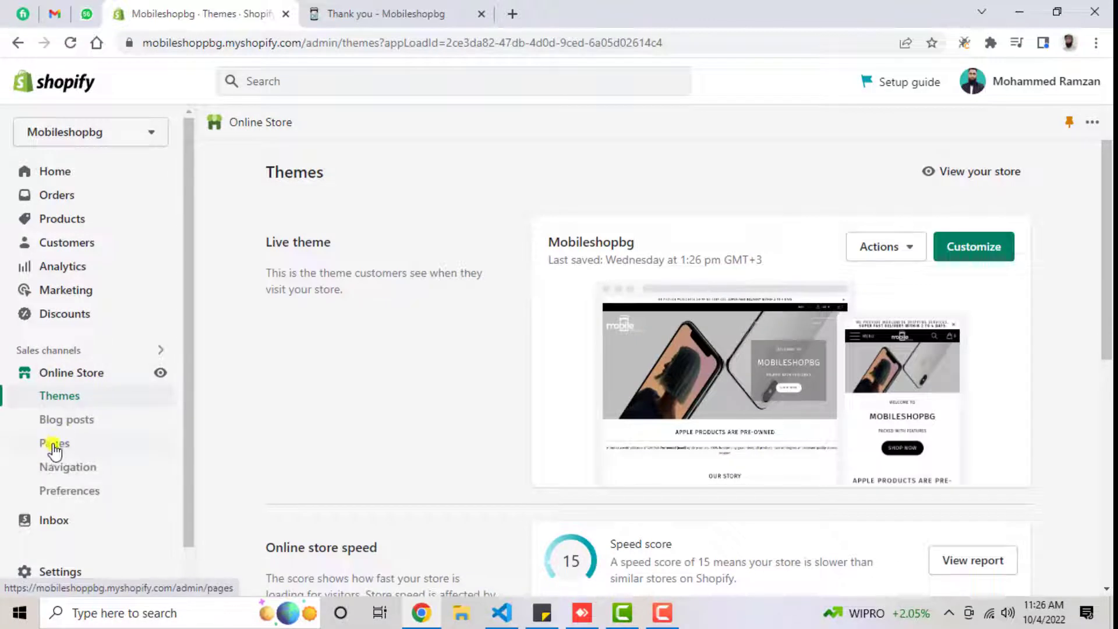
# Open the existing 'Thank you' page from Pages and delete it, confirming the deletion
pyautogui.click(54, 442)
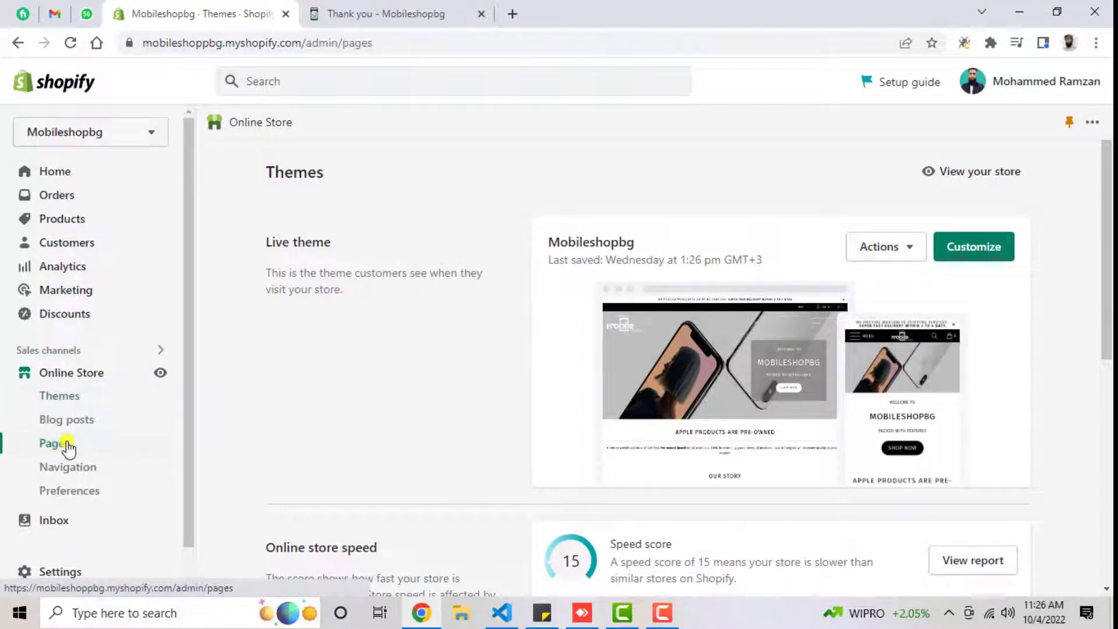
pyautogui.click(54, 443)
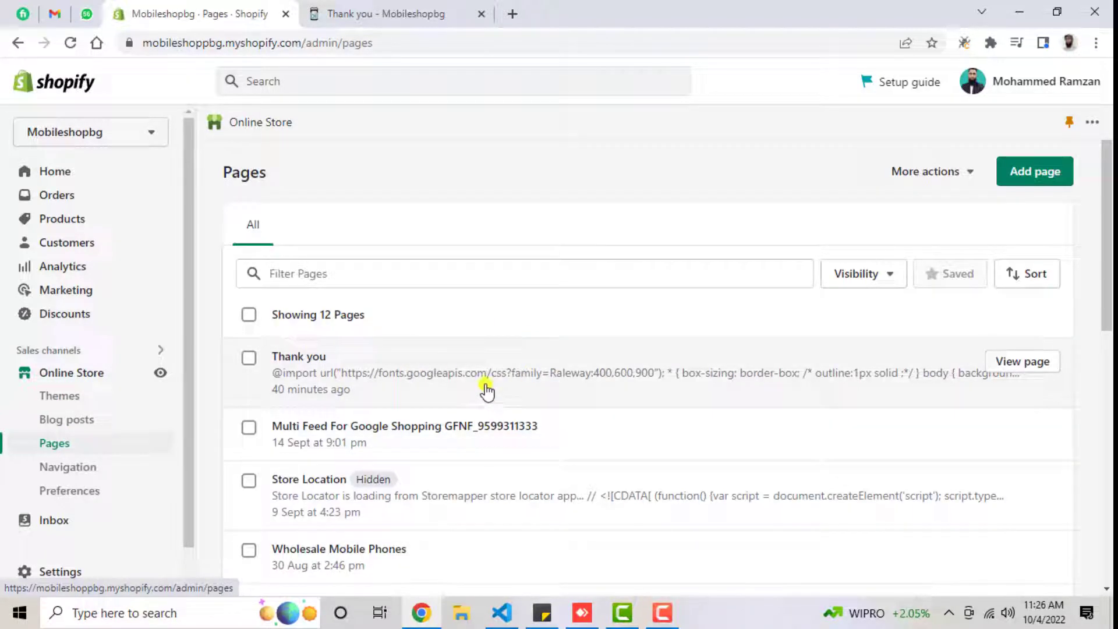
pyautogui.moveTo(690, 422)
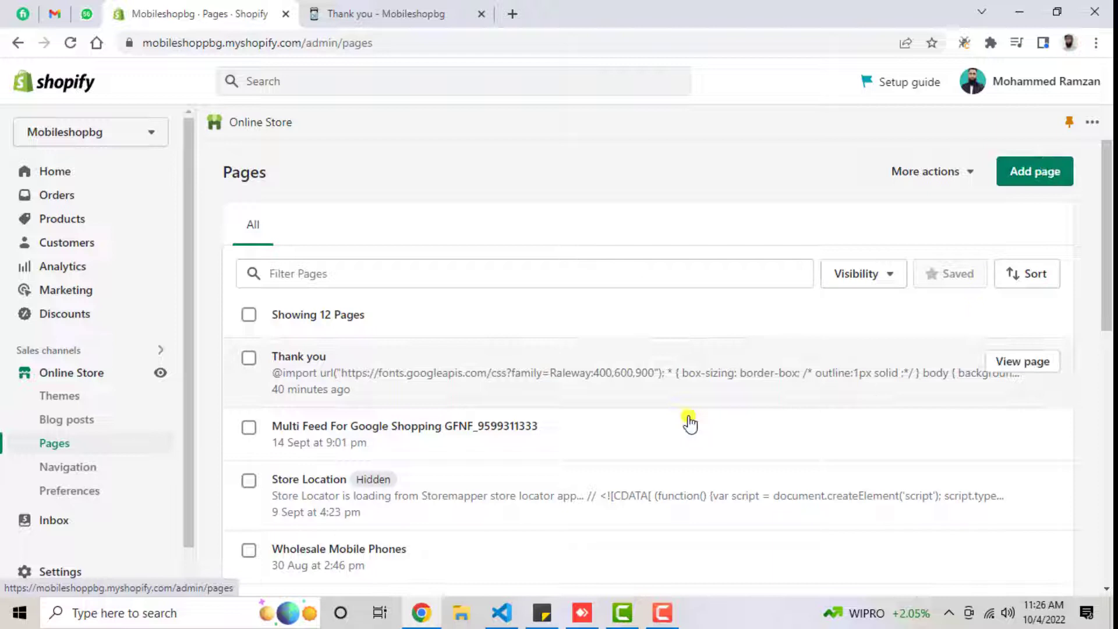
pyautogui.moveTo(335, 372)
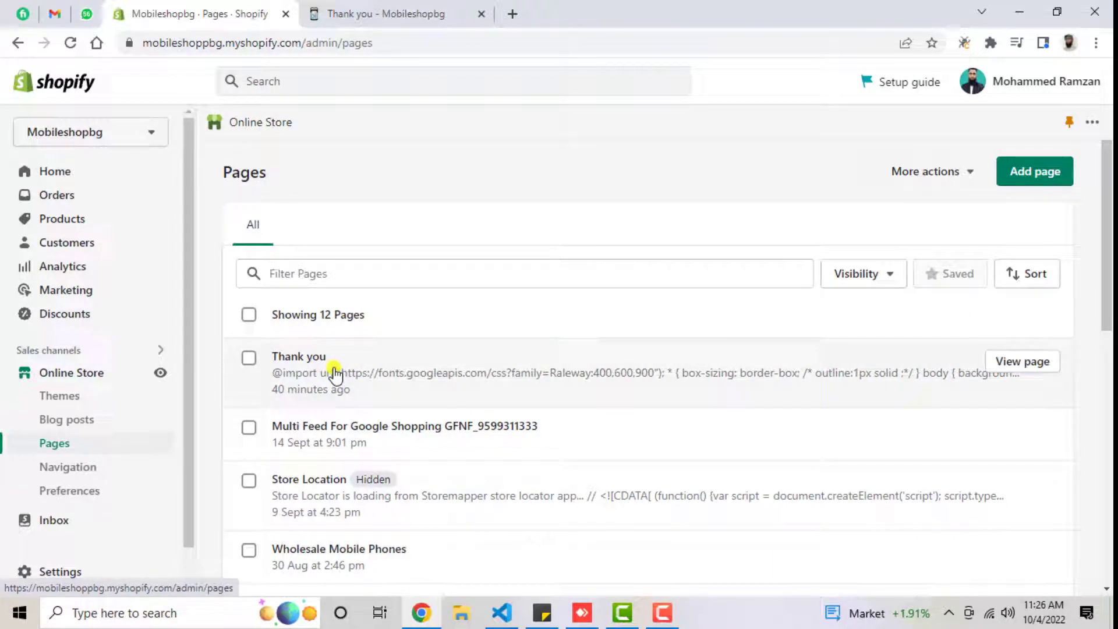
pyautogui.click(298, 355)
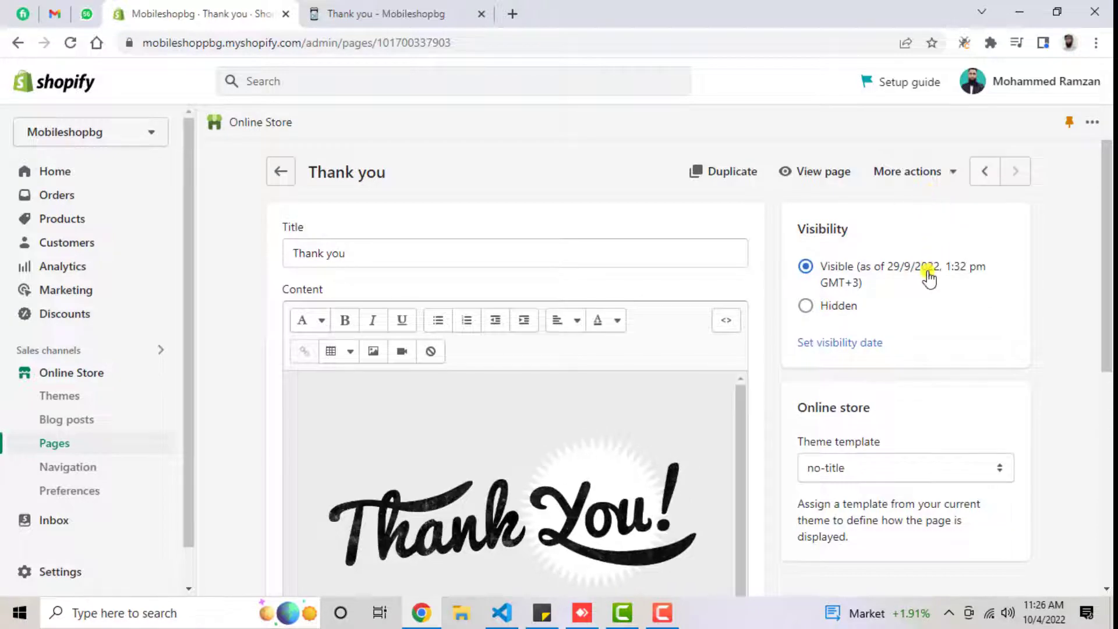
pyautogui.moveTo(952, 366)
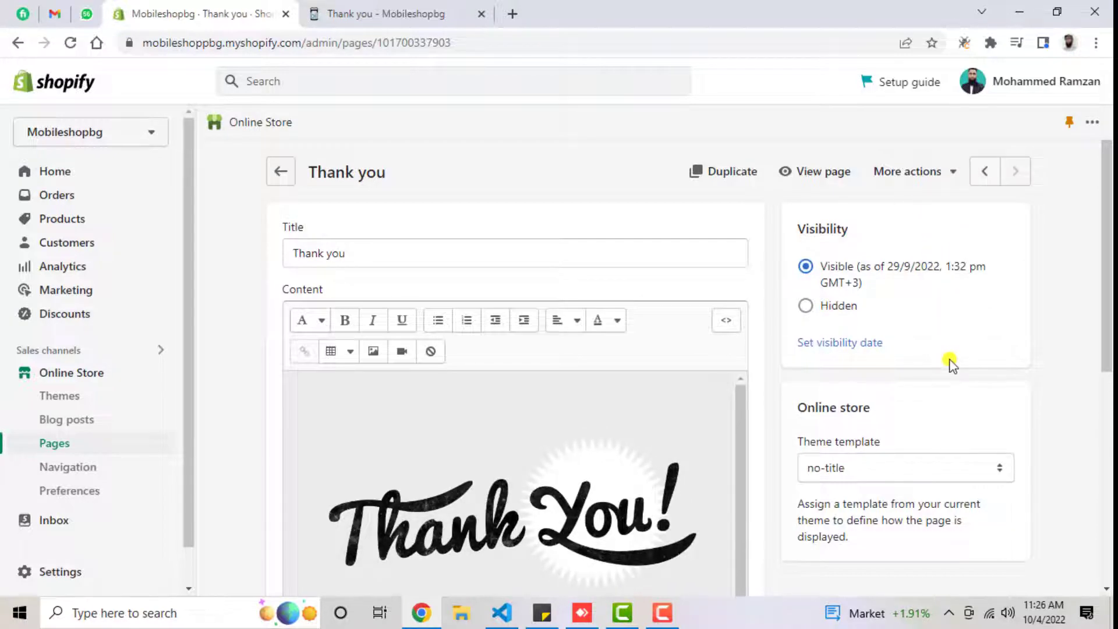
pyautogui.scroll(-3)
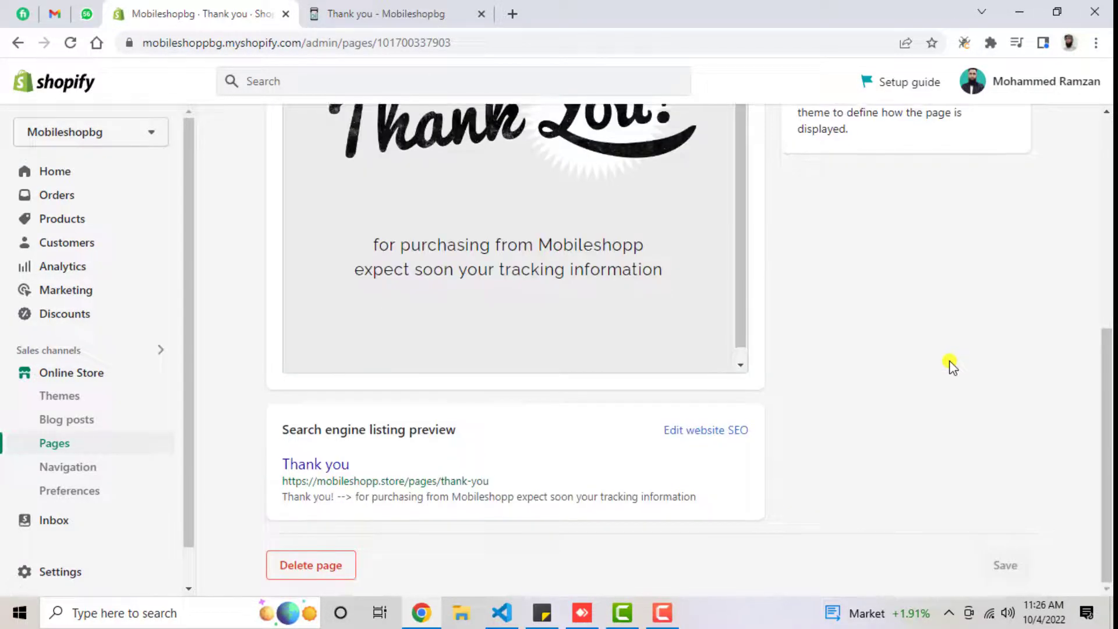
pyautogui.click(310, 565)
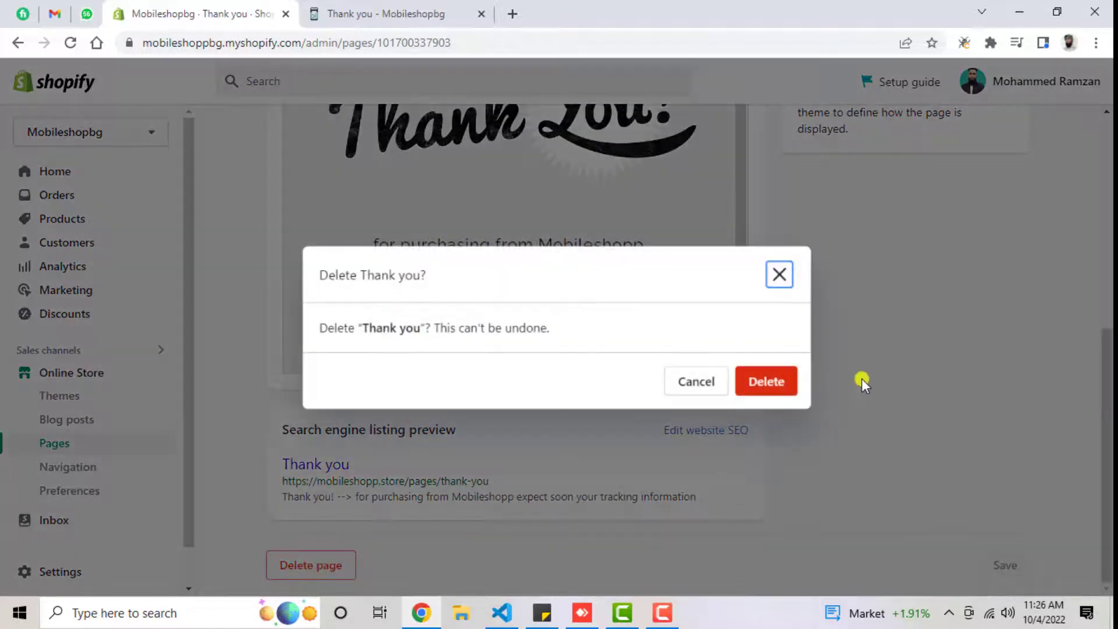
pyautogui.click(765, 381)
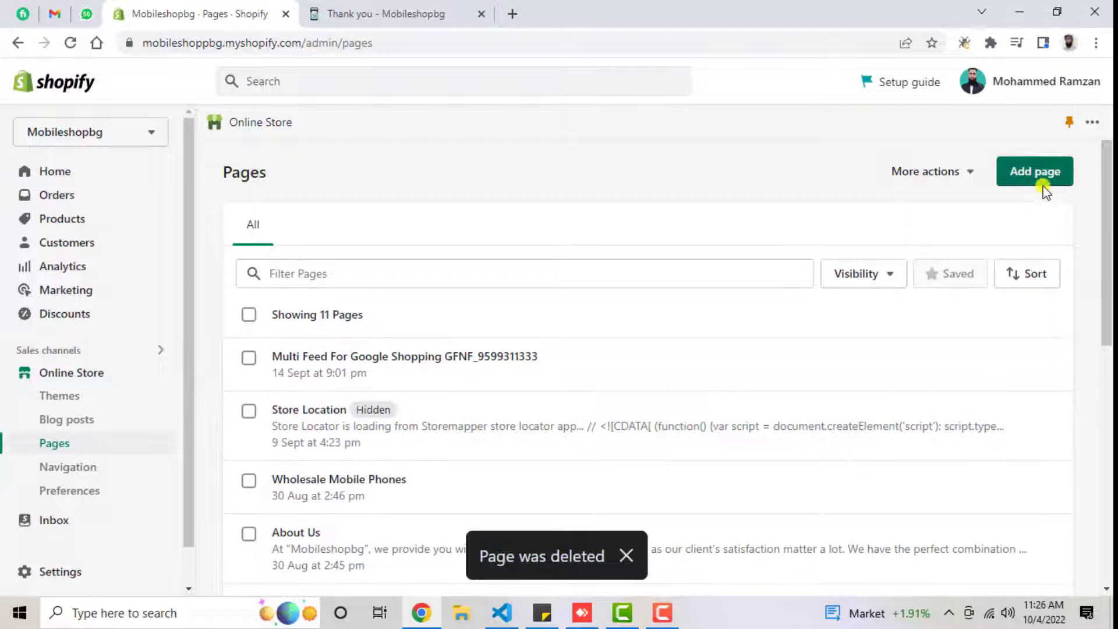
# Add a new page titled 'Thank You' and switch its content editor to HTML view
pyautogui.click(1034, 171)
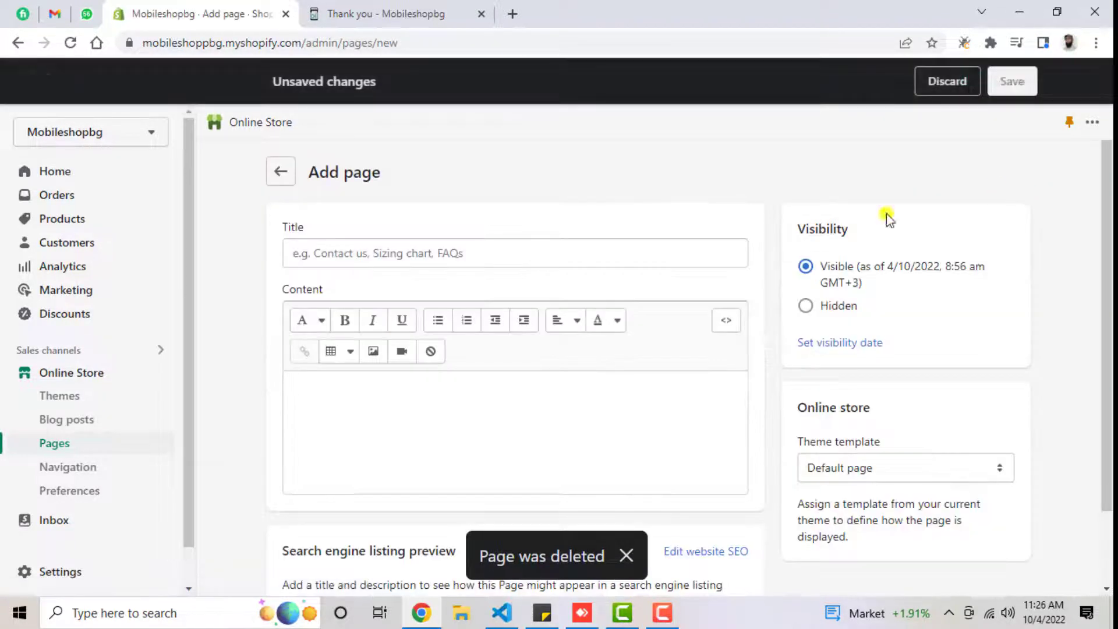
pyautogui.click(515, 253)
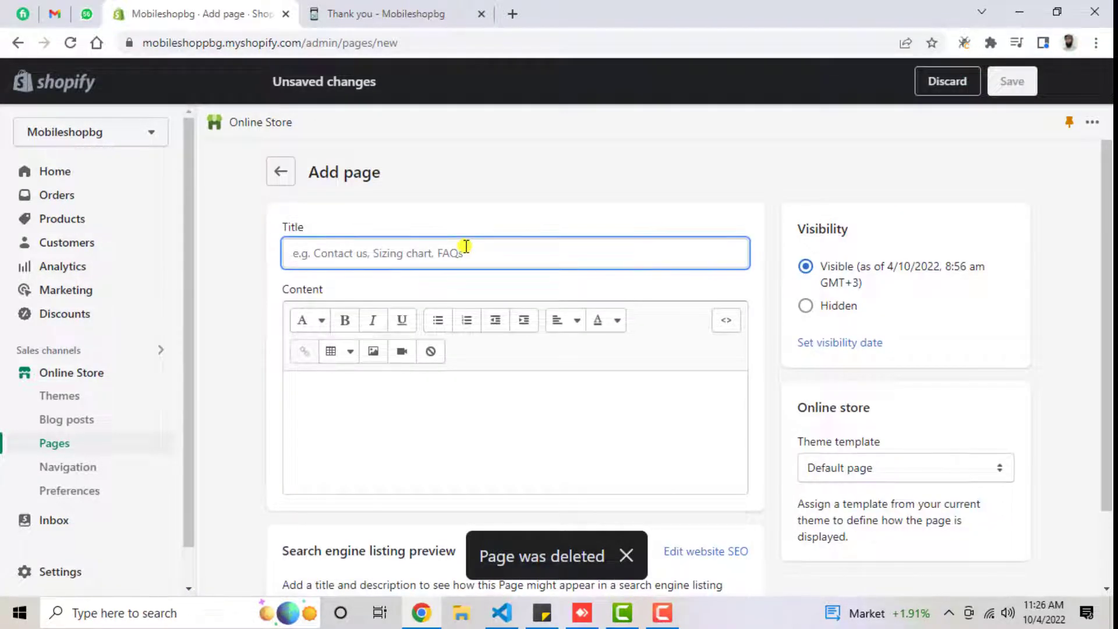
pyautogui.write('Thank')
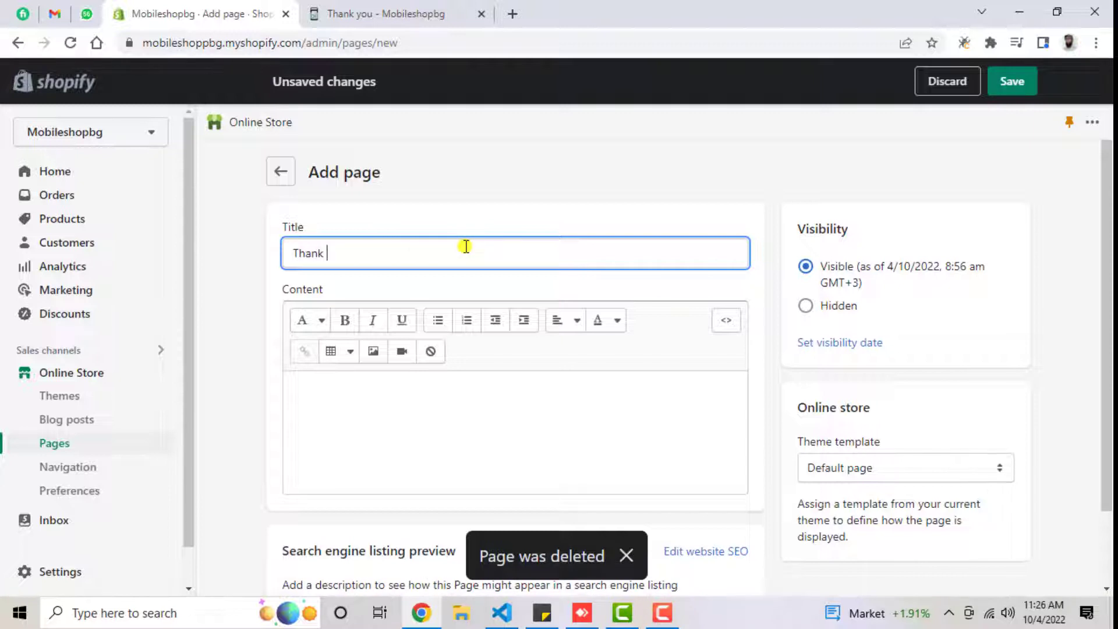
pyautogui.write('You')
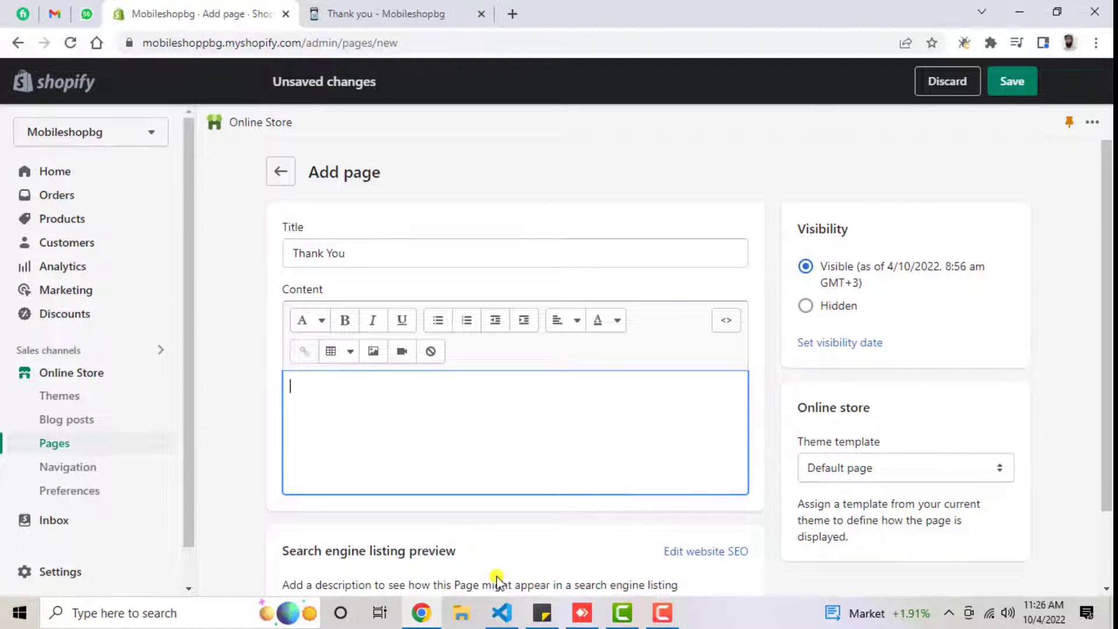
pyautogui.moveTo(726, 320)
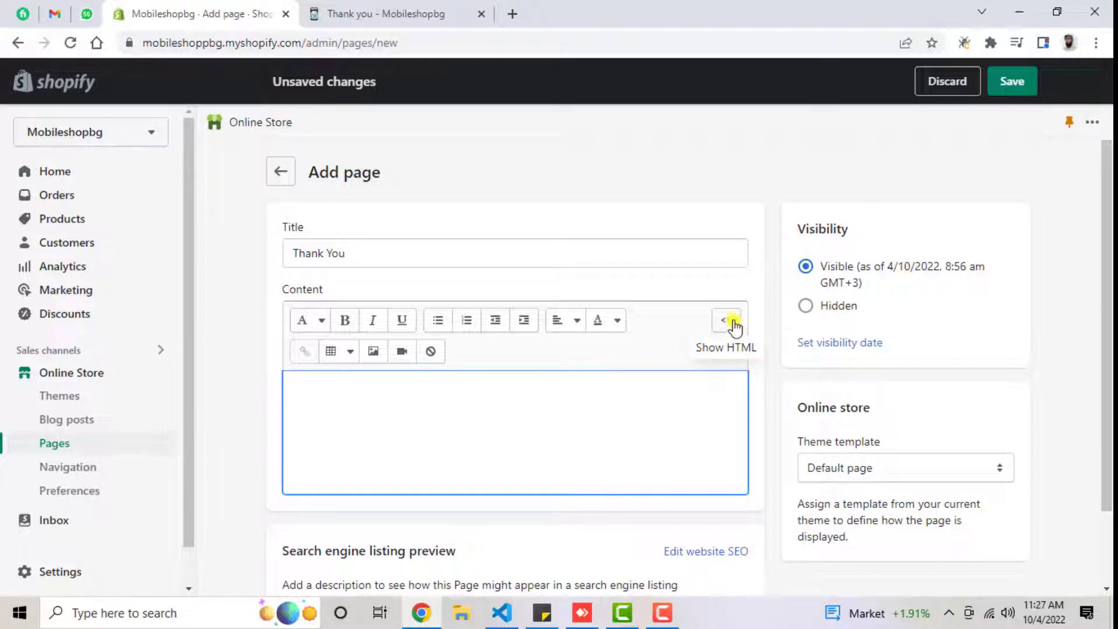
pyautogui.click(726, 320)
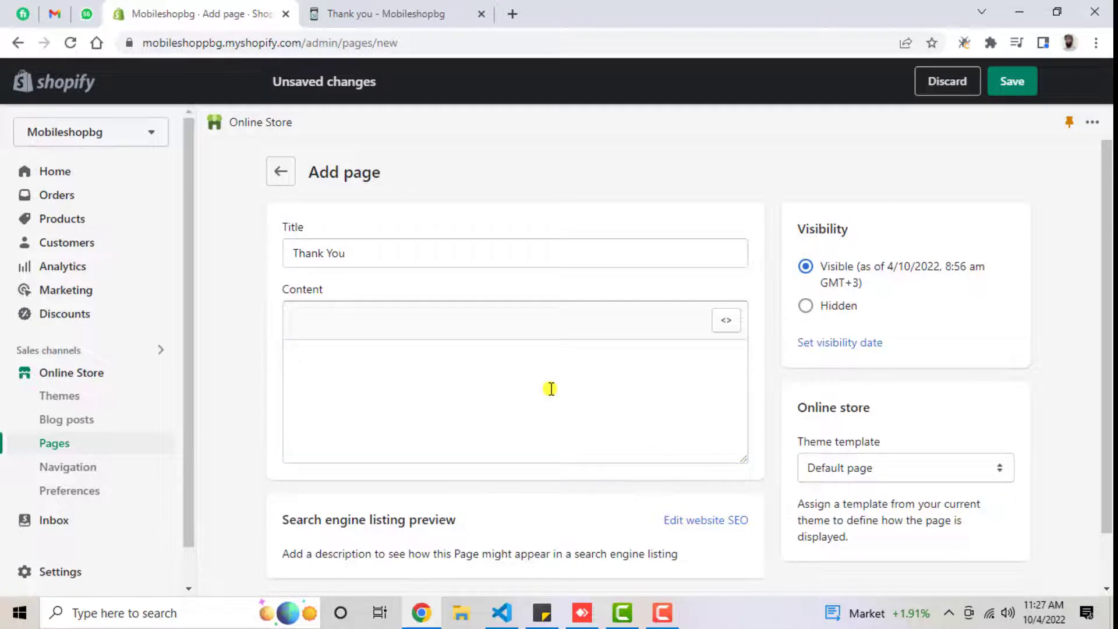
pyautogui.moveTo(499, 612)
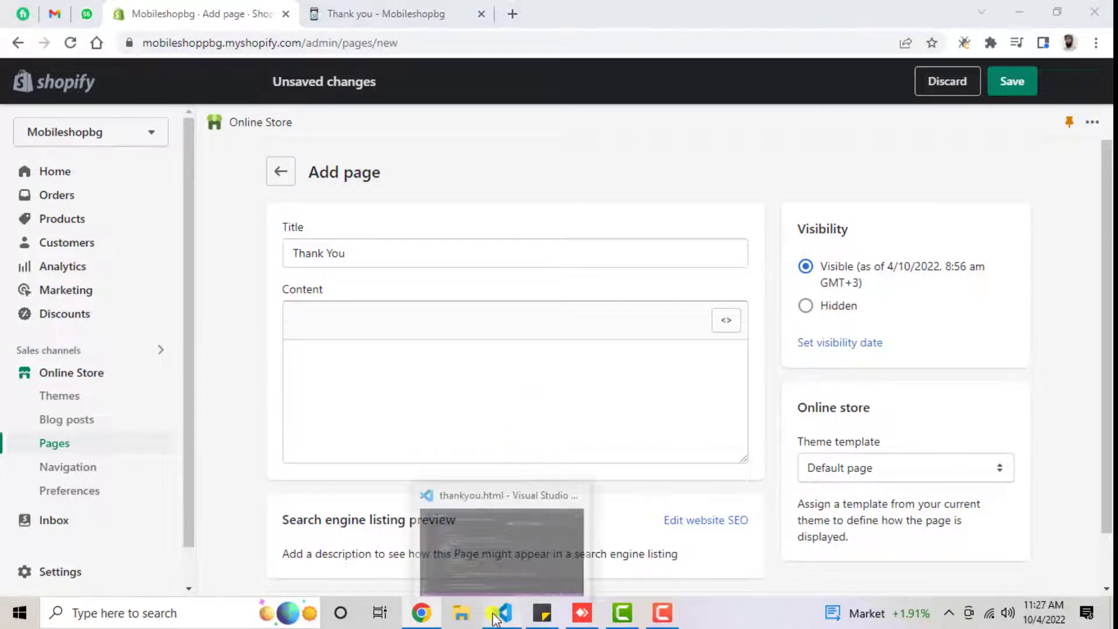
# Select and copy the style block and body markup from thankyou.html
pyautogui.click(502, 612)
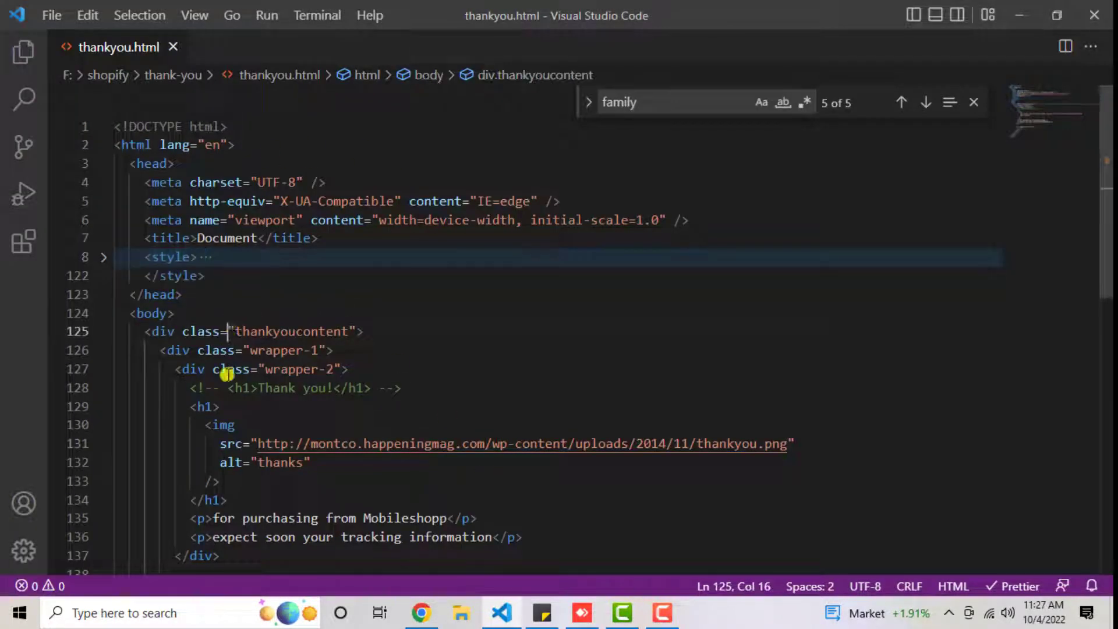
pyautogui.click(104, 257)
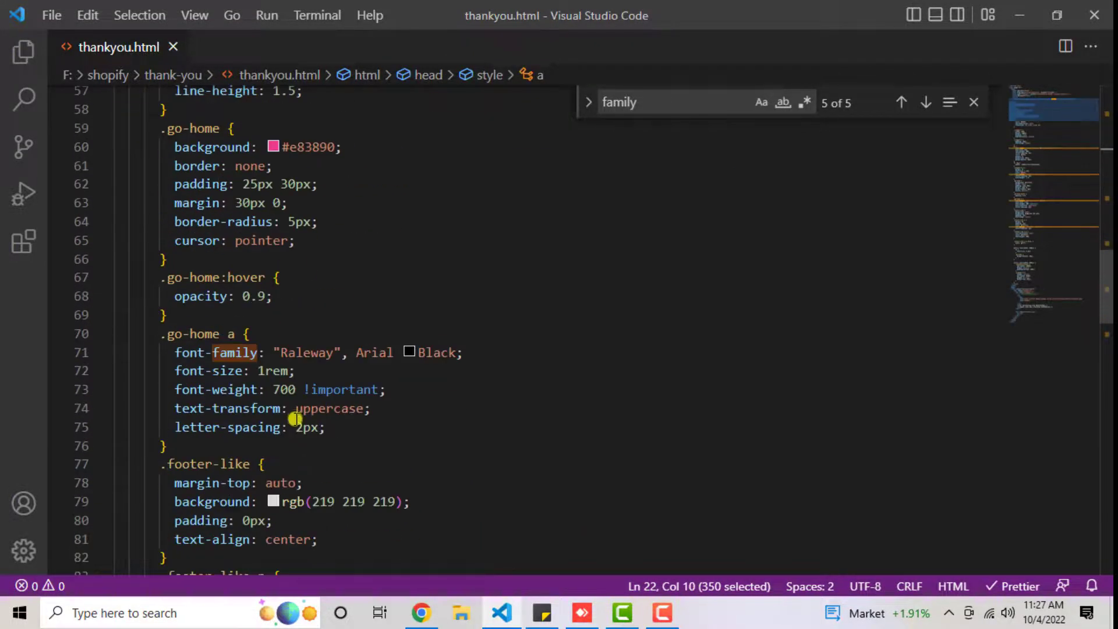
pyautogui.scroll(-3)
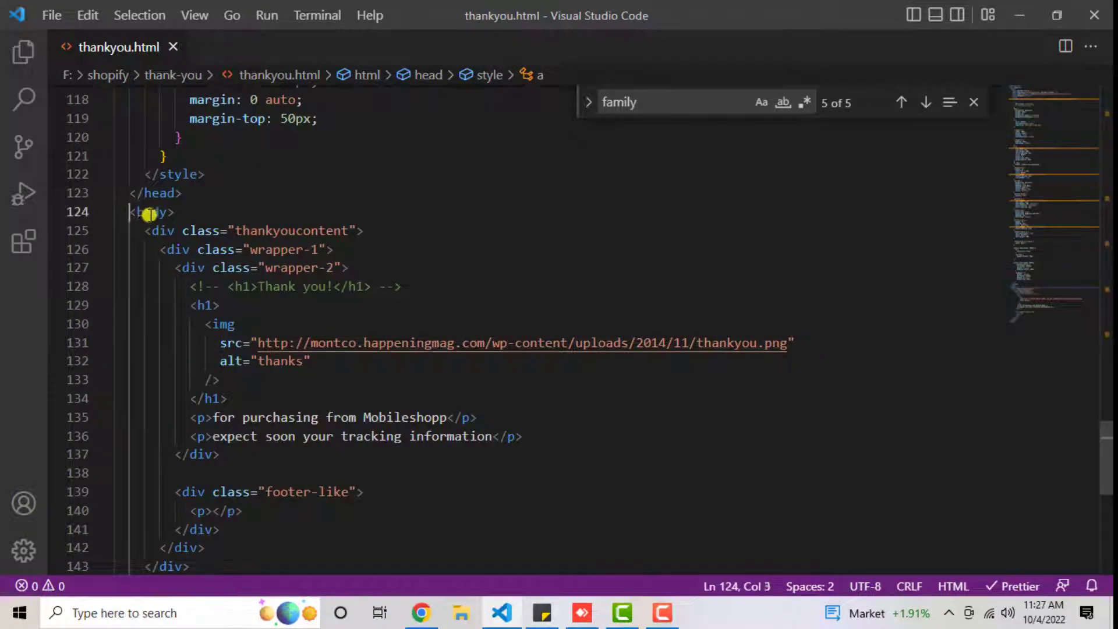
pyautogui.moveTo(146, 211); pyautogui.dragTo(159, 267)
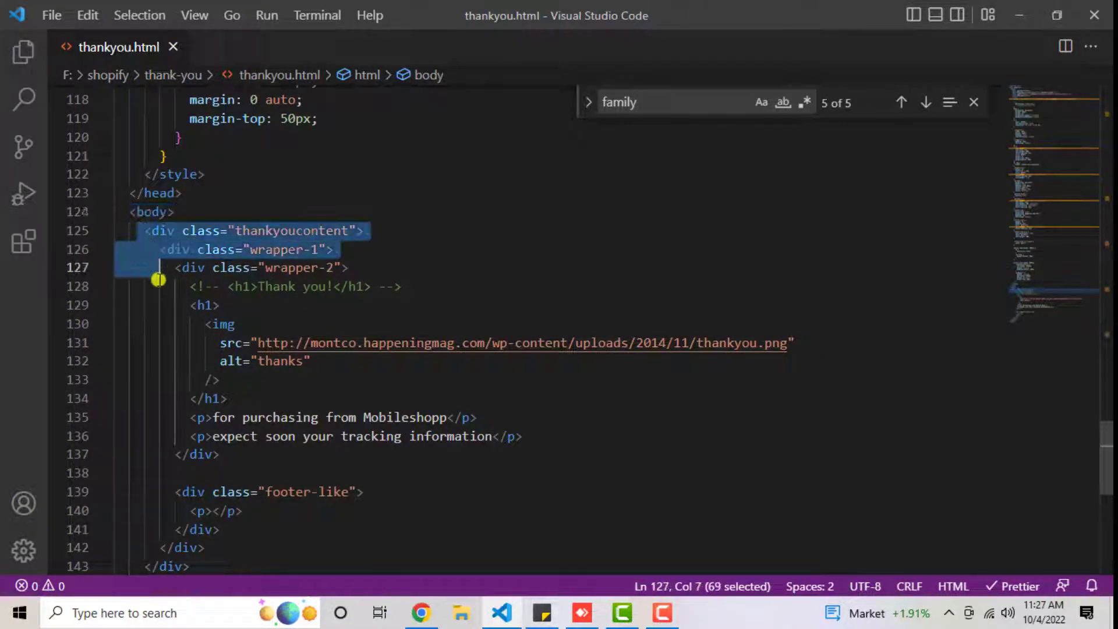
pyautogui.click(204, 546)
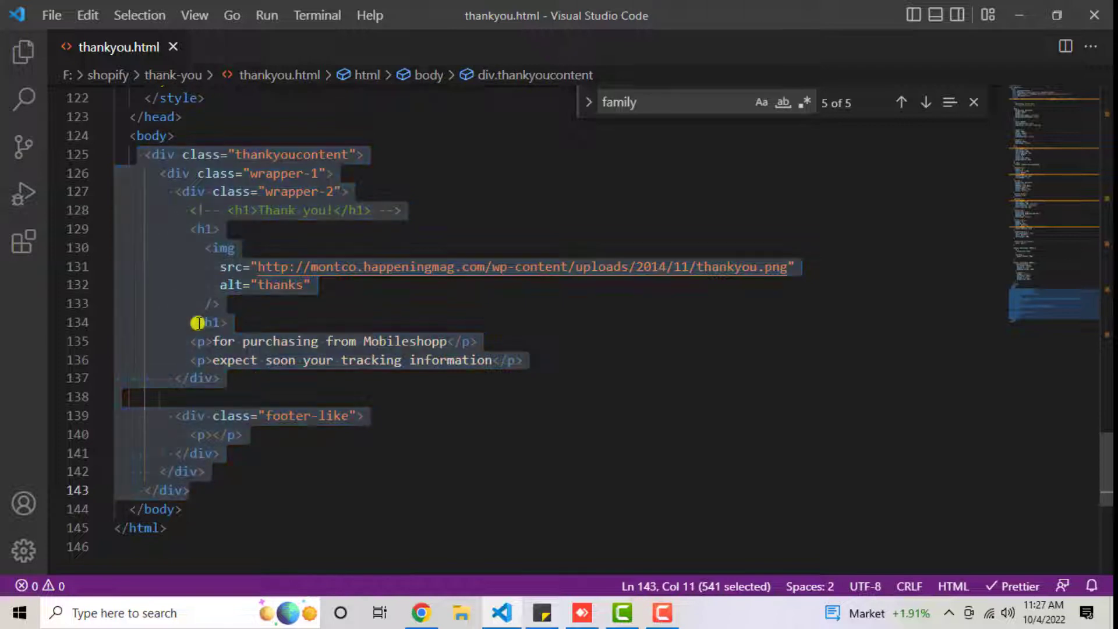
pyautogui.rightClick(200, 322)
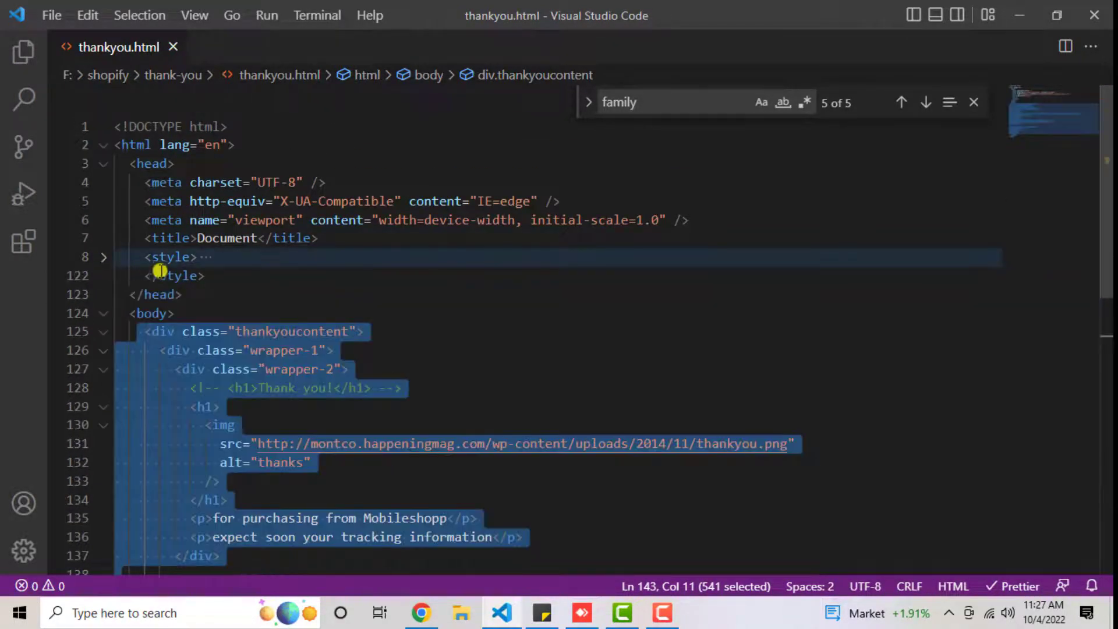
pyautogui.click(103, 256)
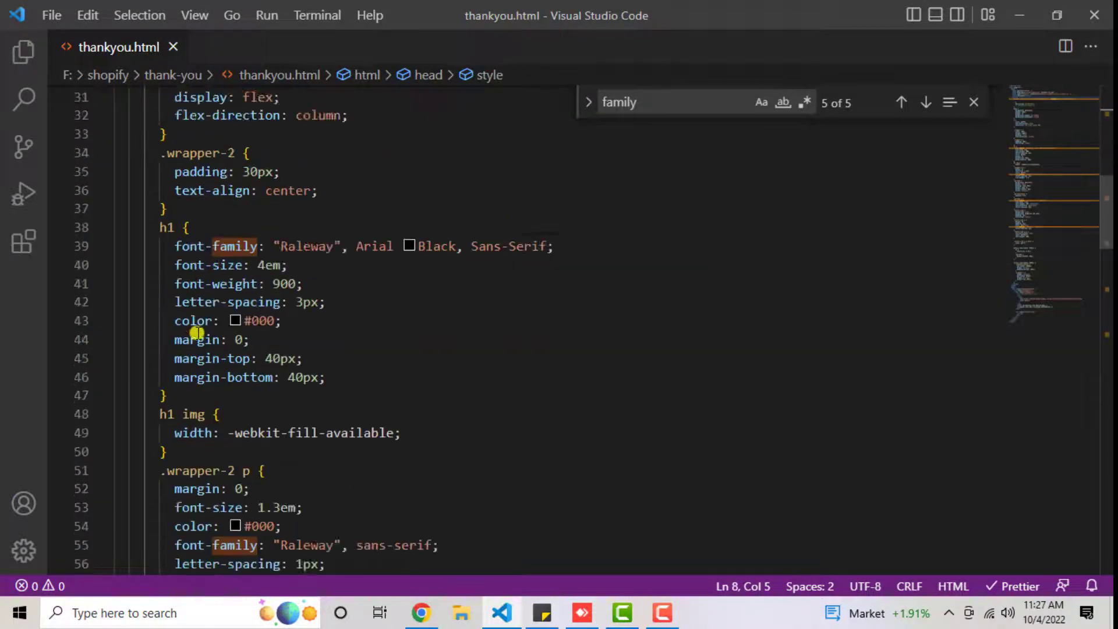
pyautogui.scroll(-3)
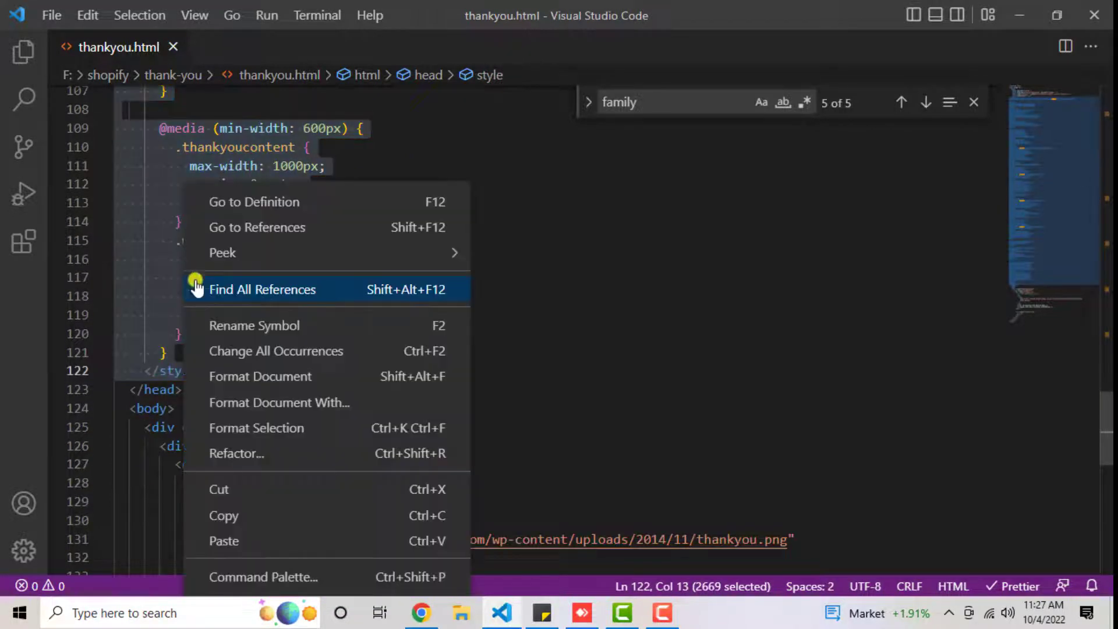
pyautogui.moveTo(246, 514)
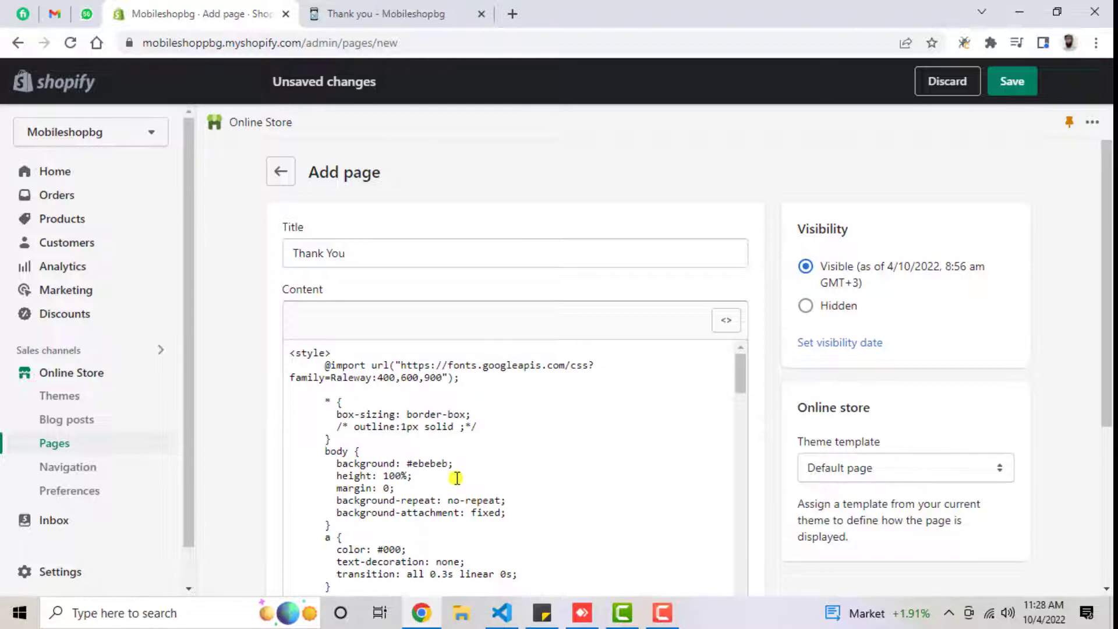
# Save the 'Thank You' page with the pasted thank-you HTML and CSS as content
pyautogui.scroll(-3)
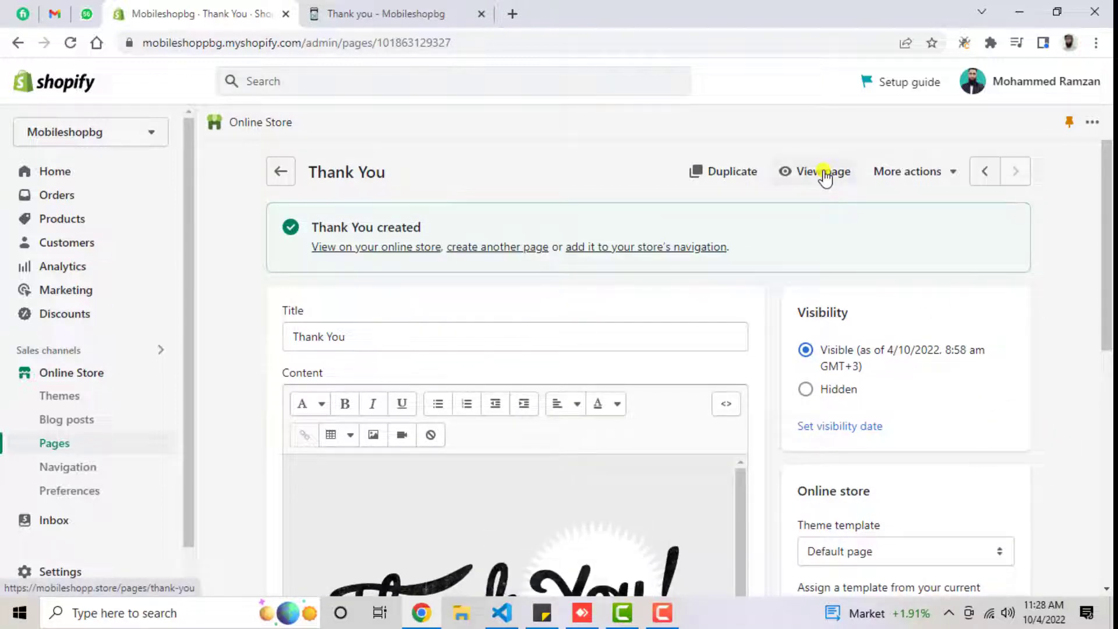
# View the live Thank You page, noting the extra THANK YOU heading, then return to admin
pyautogui.click(820, 171)
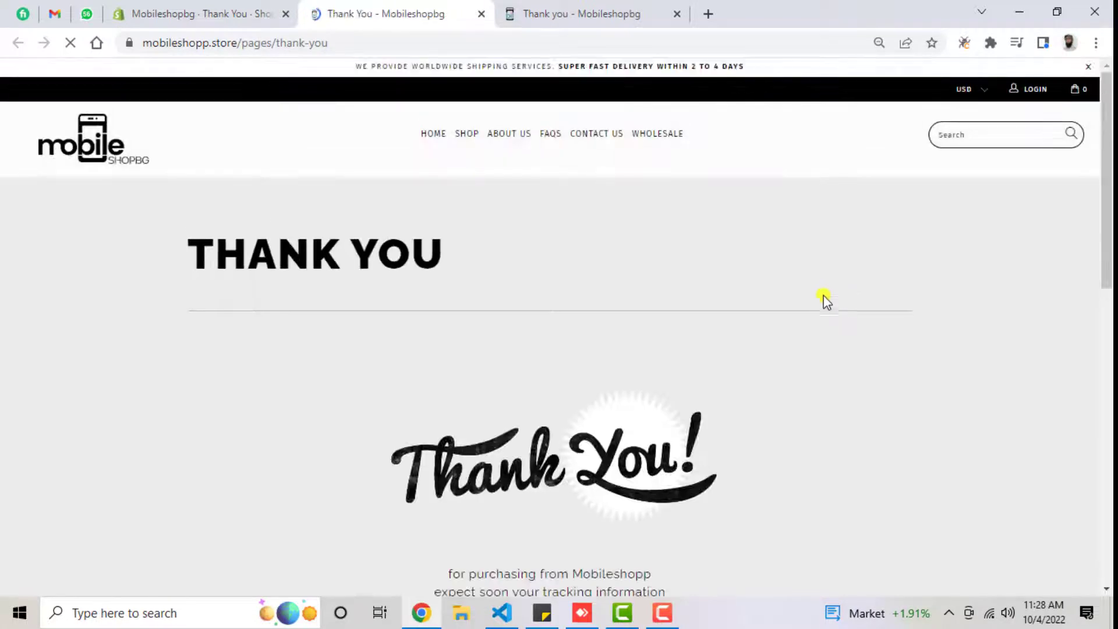
pyautogui.scroll(-3)
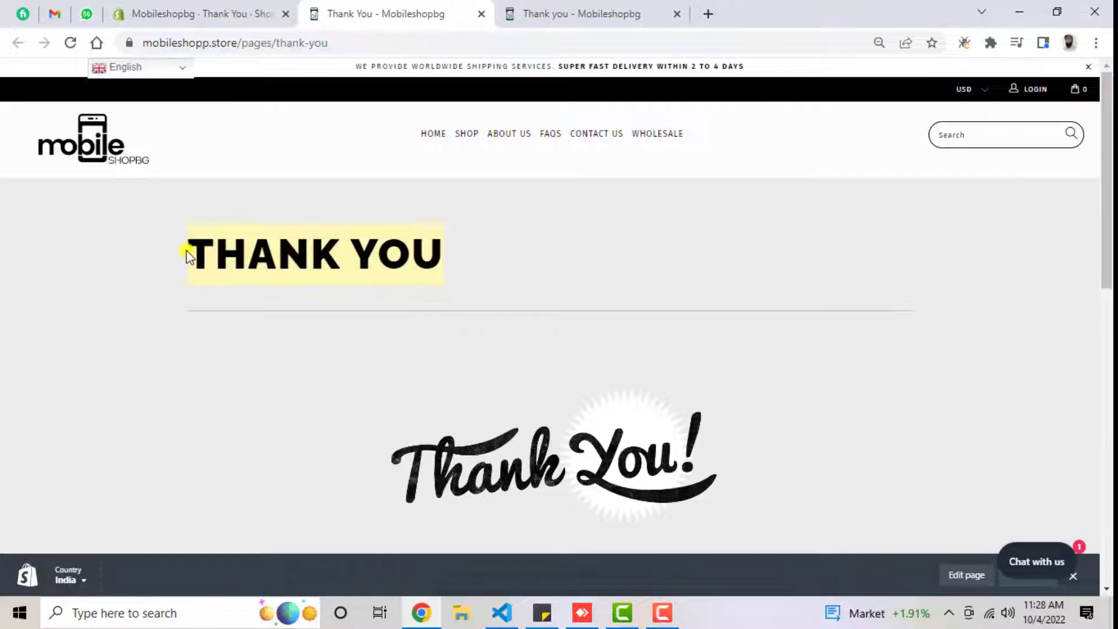
pyautogui.click(199, 14)
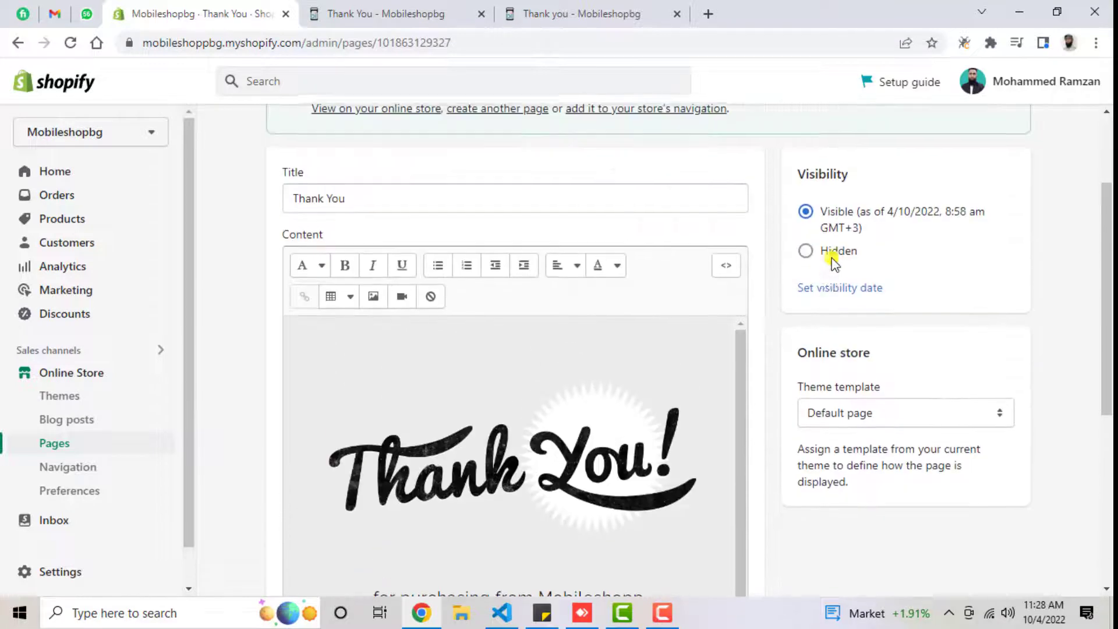
# Apply the no-title theme template to the Thank You page, save, and view it live
pyautogui.click(904, 413)
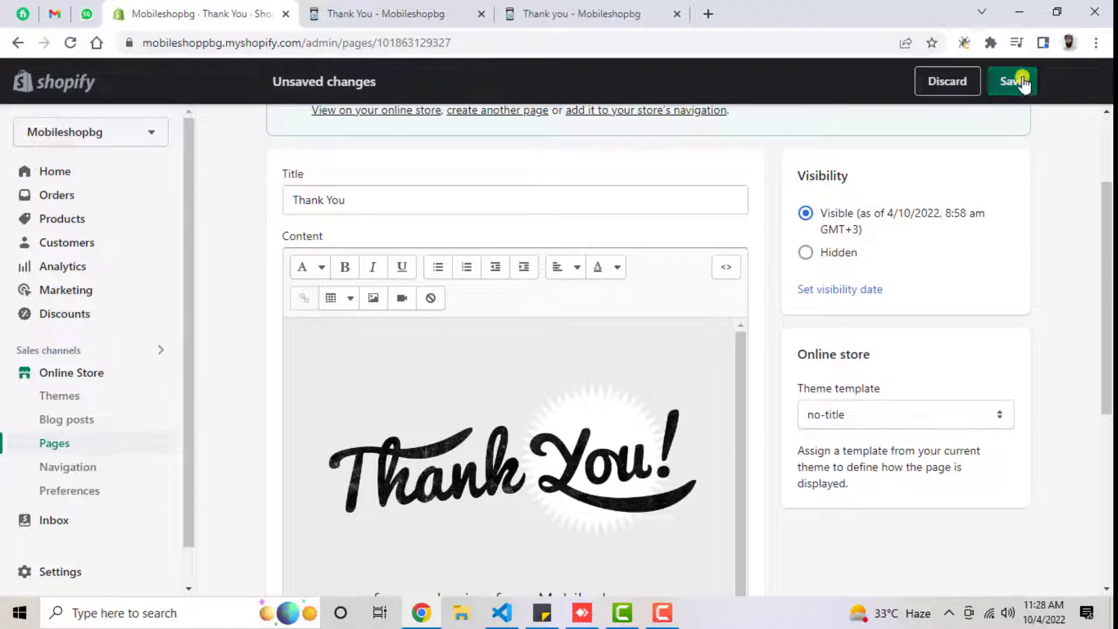
pyautogui.click(1010, 80)
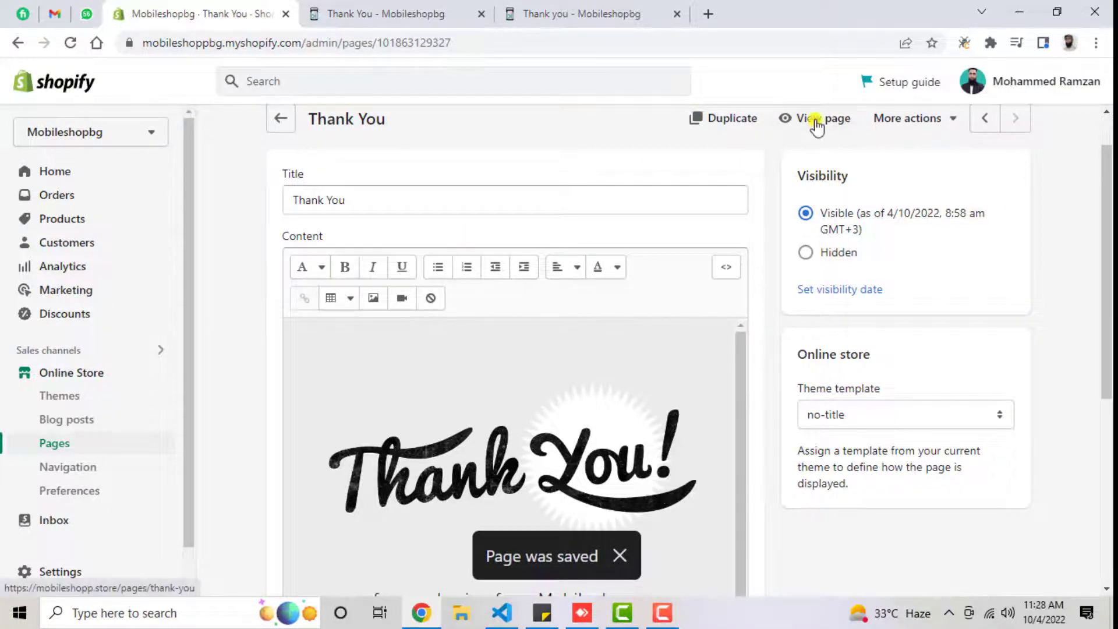
pyautogui.click(822, 117)
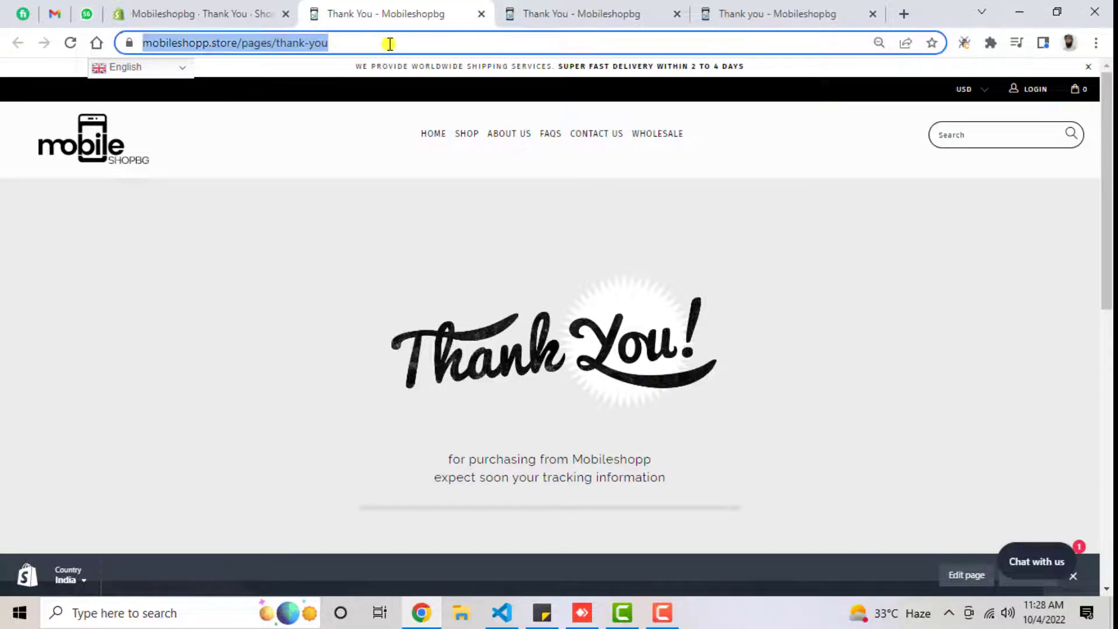
pyautogui.moveTo(326, 328)
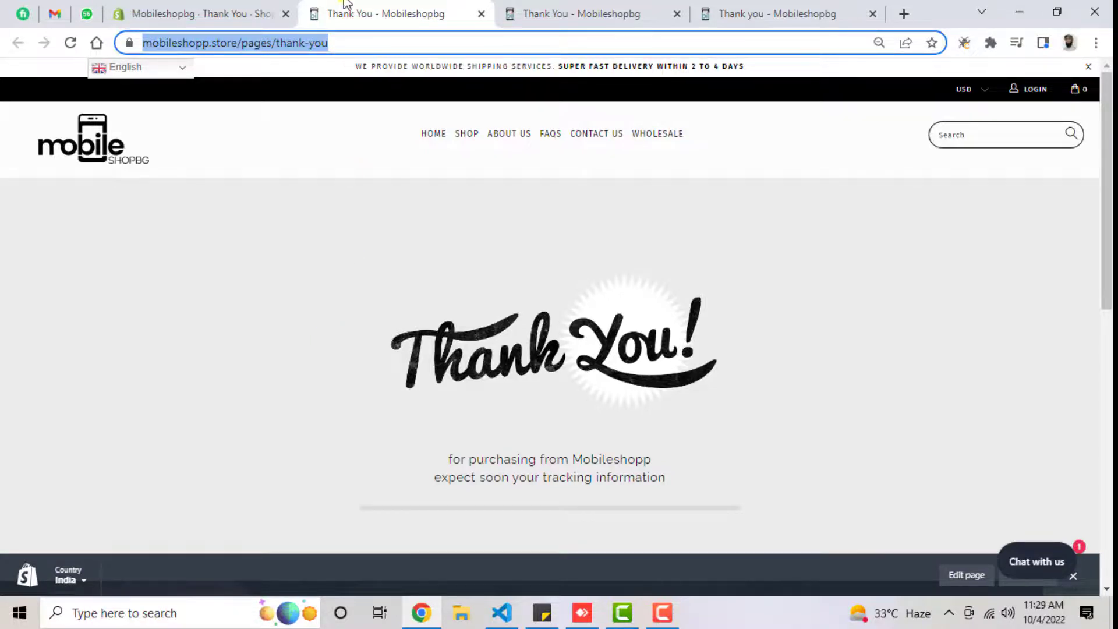
pyautogui.click(199, 13)
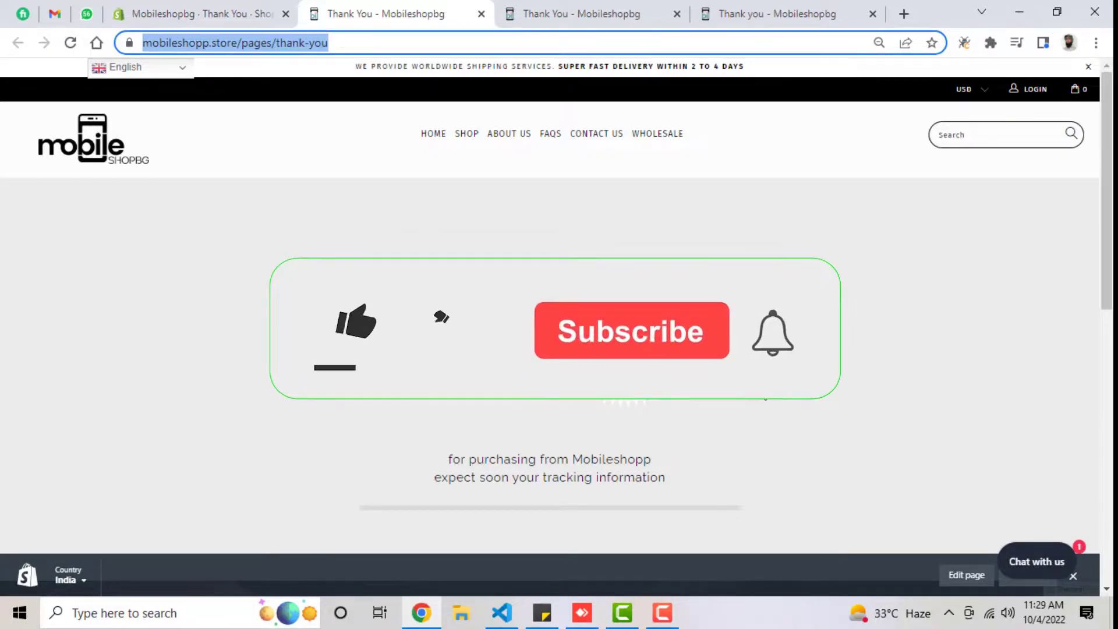
pyautogui.click(355, 322)
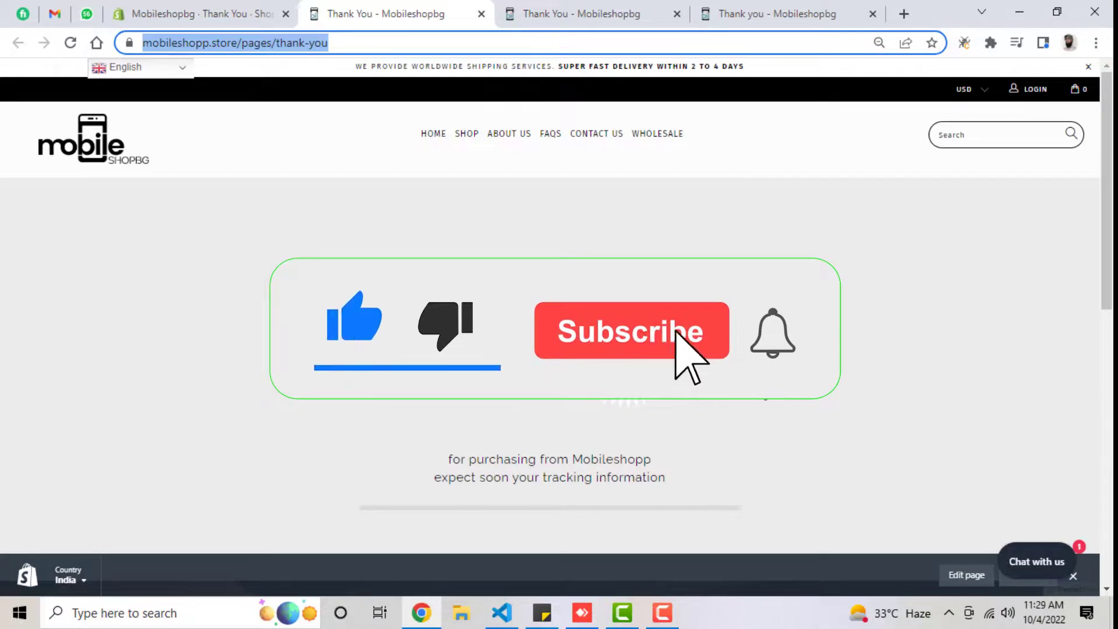
pyautogui.click(630, 330)
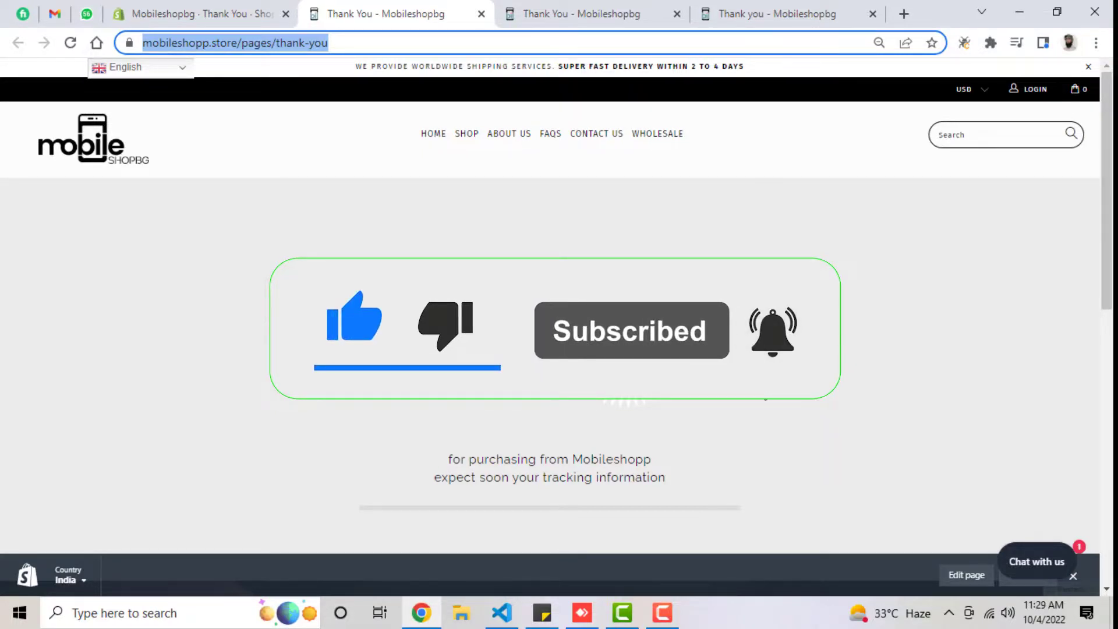